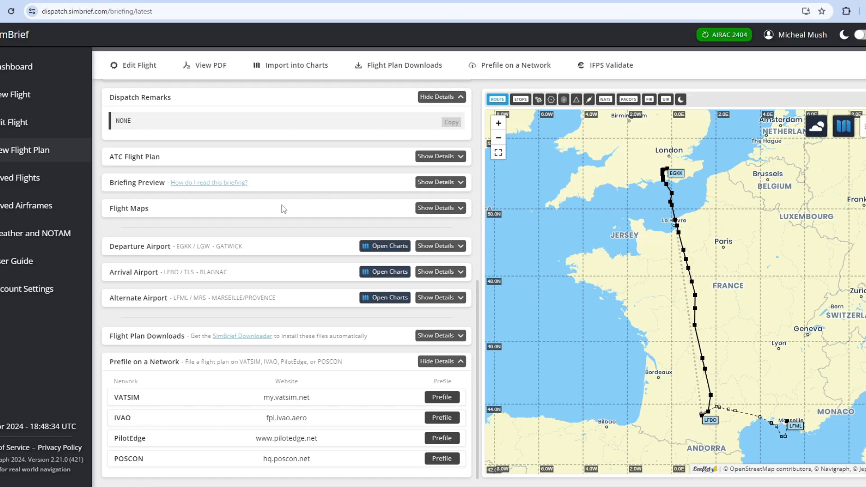
Switch from the EGKK–LFBO SimBrief briefing to Hoppie's ACARS website.
click(441, 397)
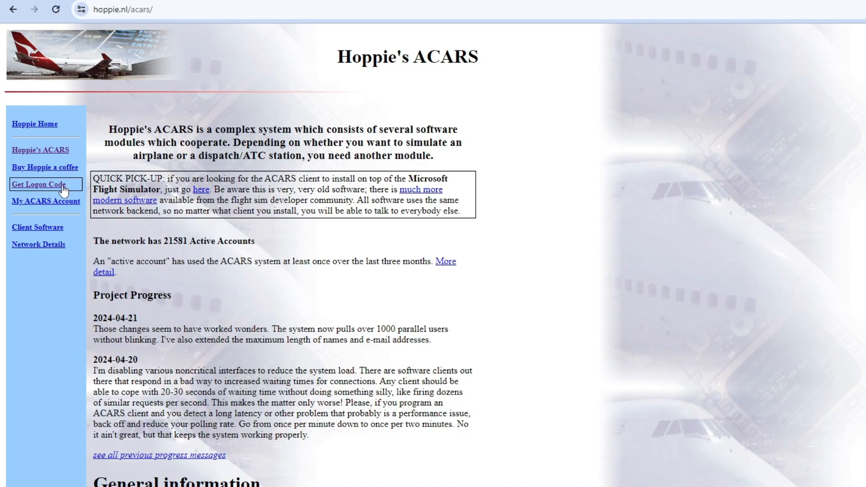
mouse_move(55, 161)
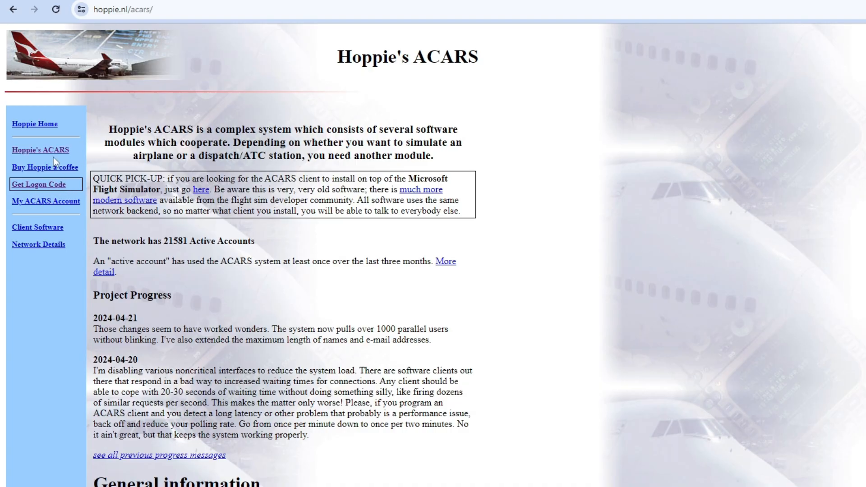
Open Hoppie's Get Logon Code registration form and start filling in its fields.
click(38, 185)
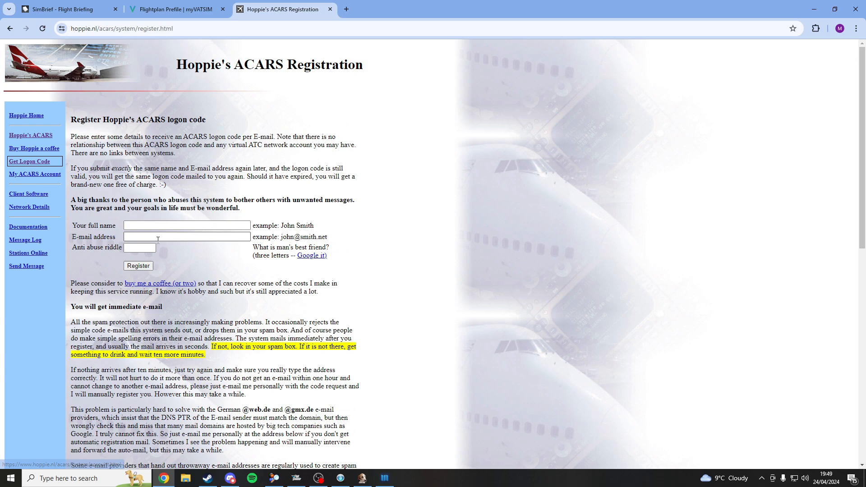
click(187, 224)
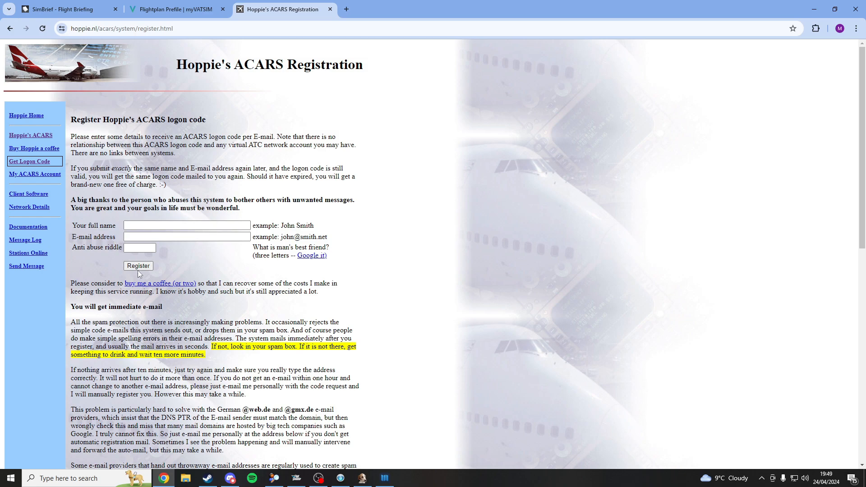
mouse_move(498, 270)
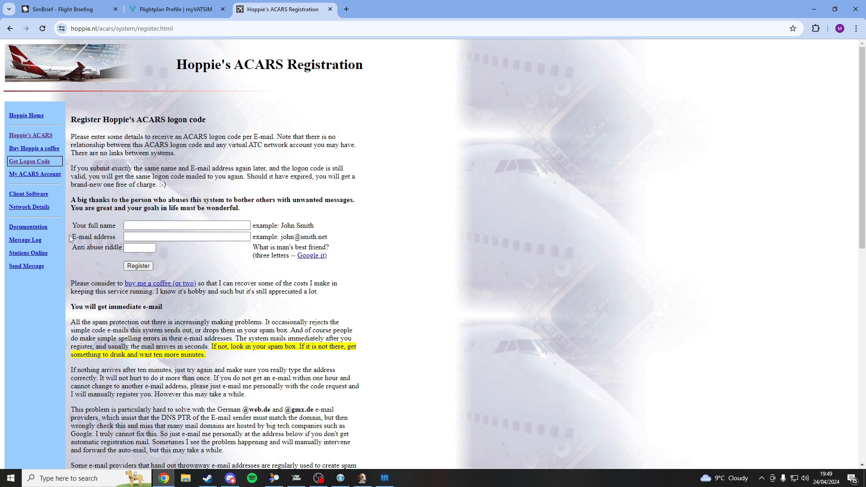
click(186, 237)
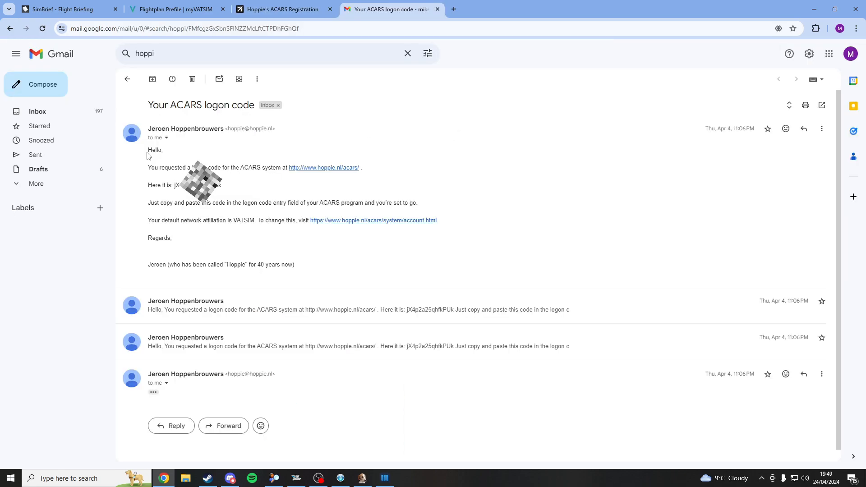
mouse_move(261, 193)
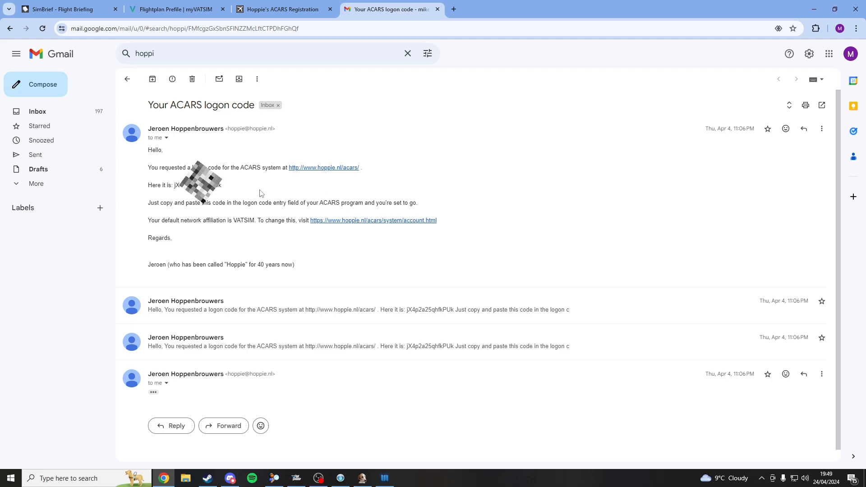
mouse_move(241, 212)
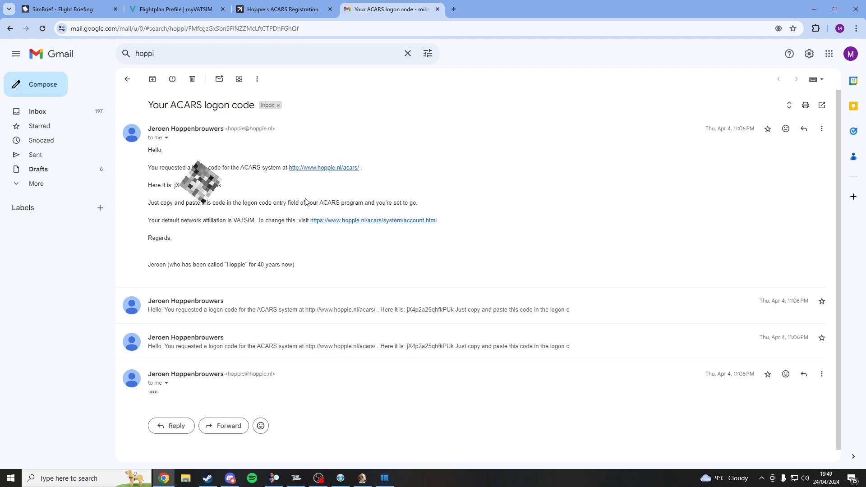
mouse_move(246, 181)
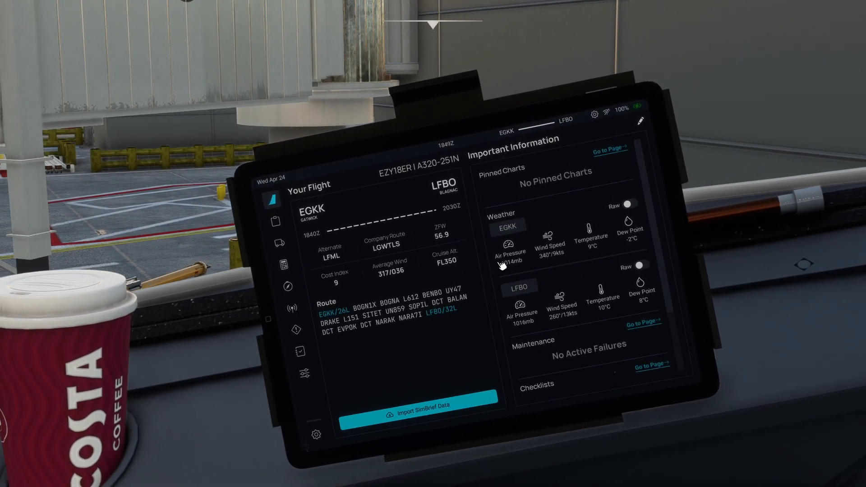
Open the EFB's ATSU/AOC settings, enable Hoppie, and focus the Hoppie User ID field.
click(315, 434)
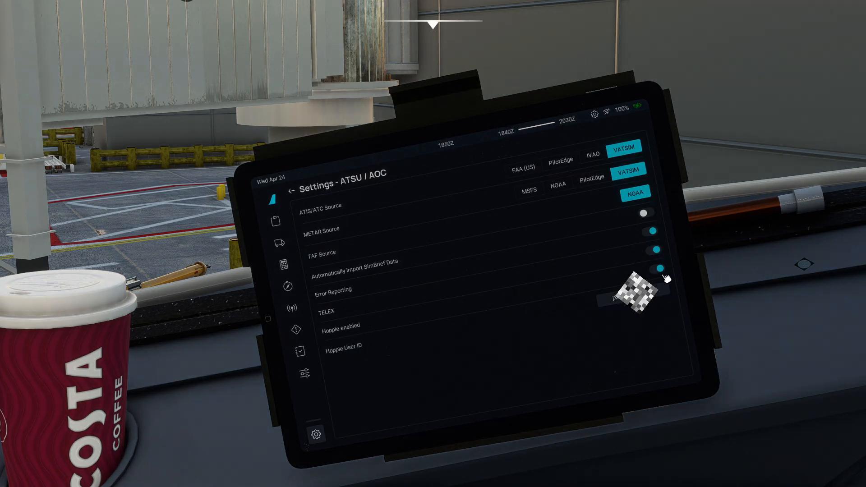
click(656, 271)
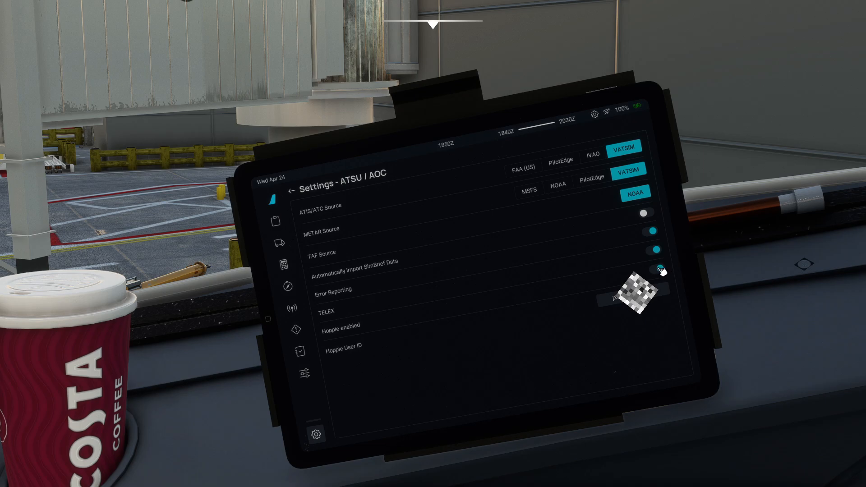
click(656, 269)
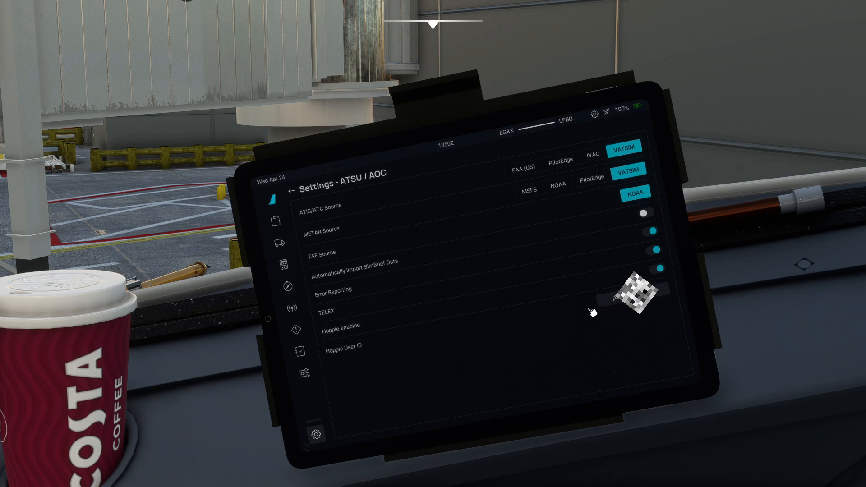
mouse_move(667, 302)
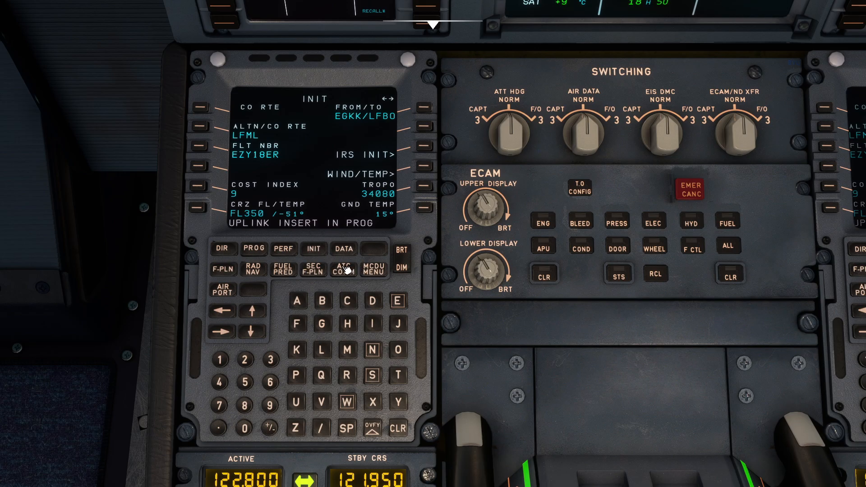
Open the MCDU departure request under ATC COMM ground requests and enter gate 106.
click(342, 270)
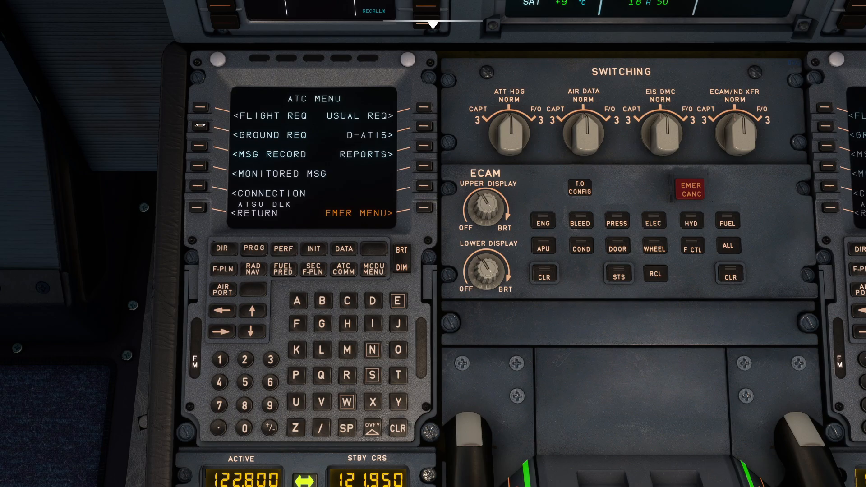
click(206, 134)
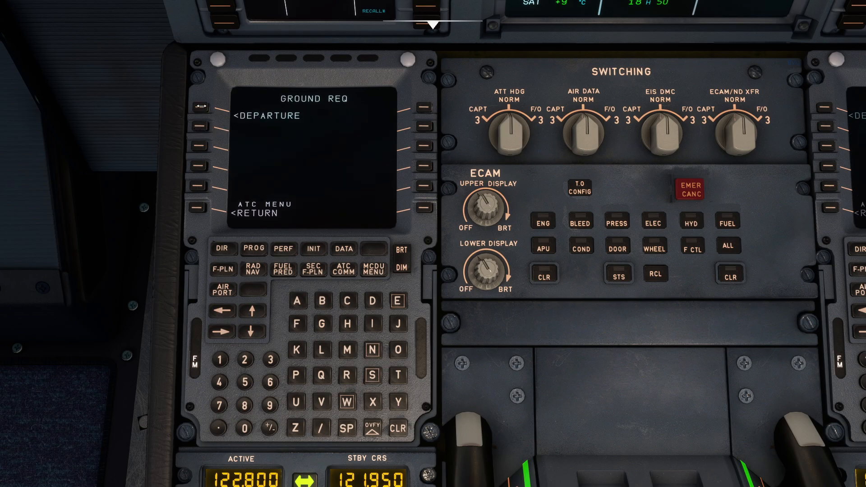
click(200, 115)
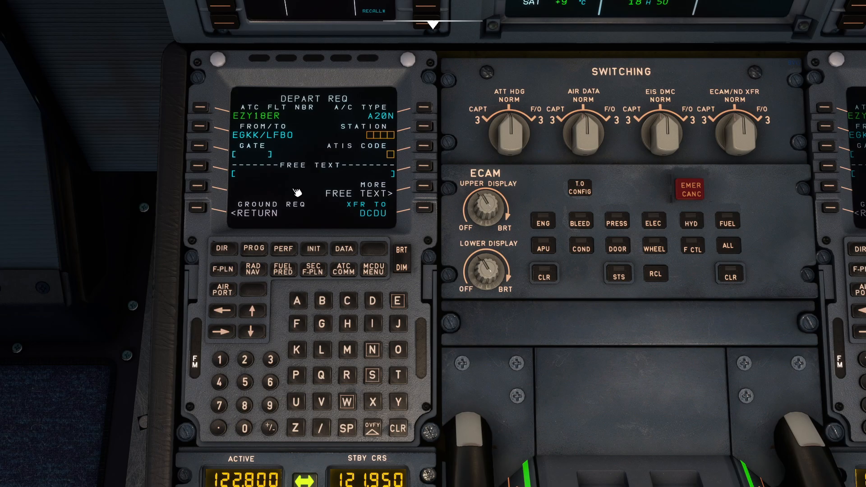
mouse_move(378, 135)
text(106)
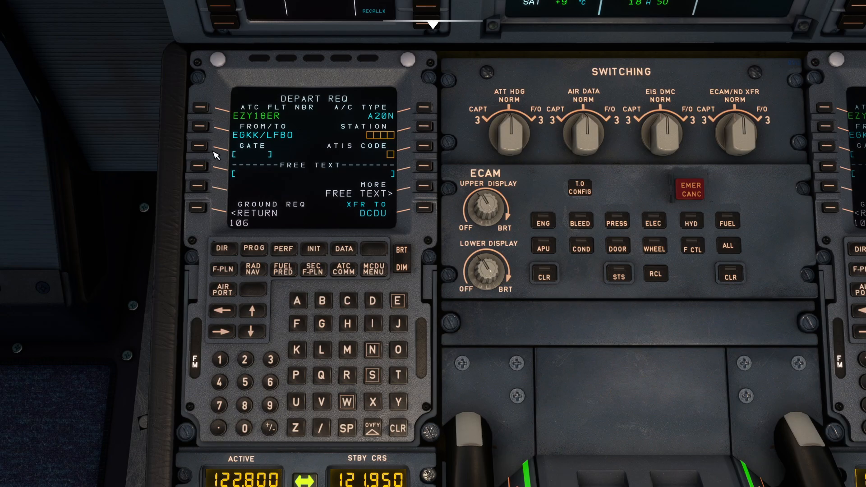
click(212, 145)
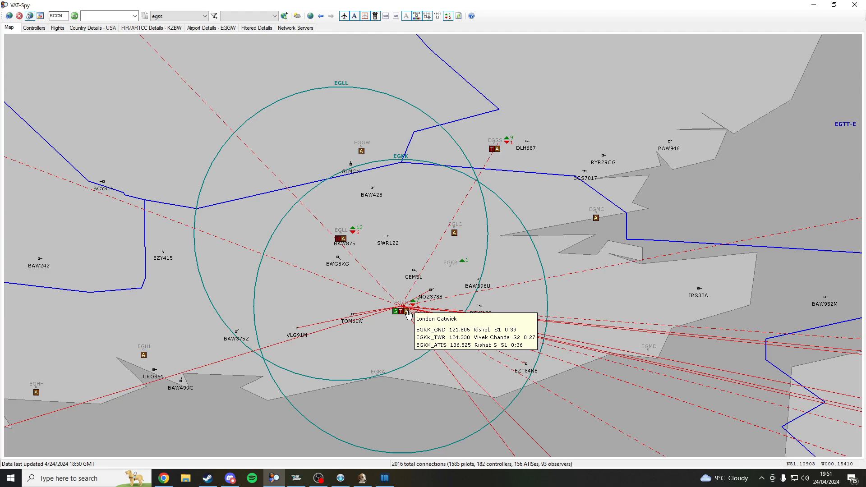
Open VAT-Spy's ATC Details for the Gatwick Ground controller on 121.805.
right_click(395, 311)
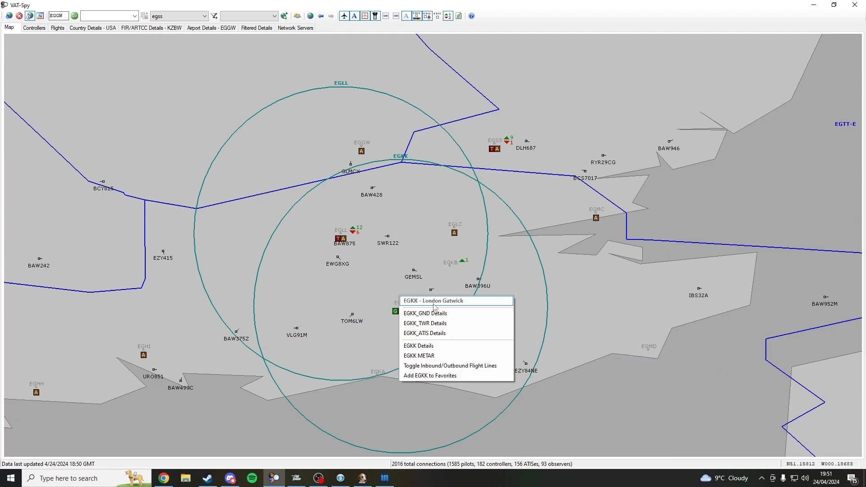
mouse_move(359, 209)
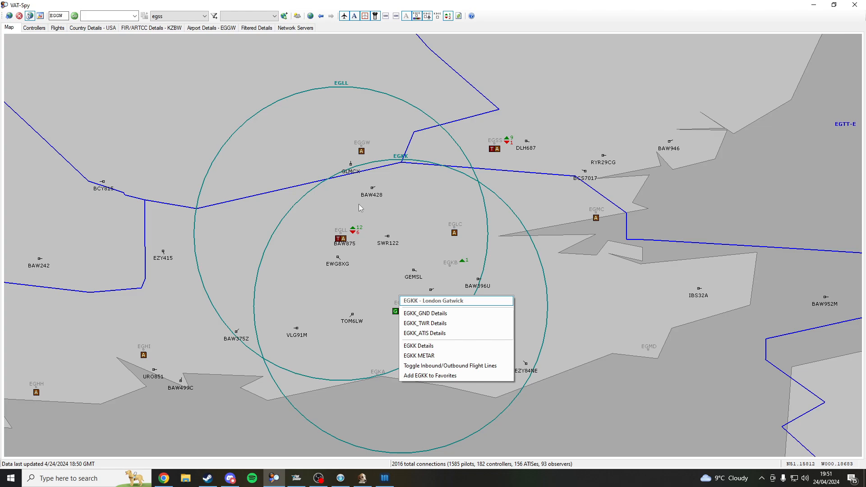
mouse_move(546, 266)
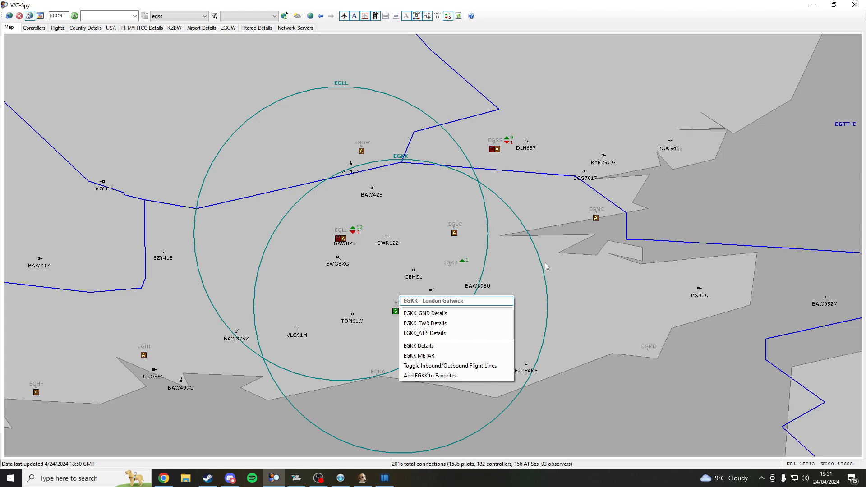
mouse_move(449, 318)
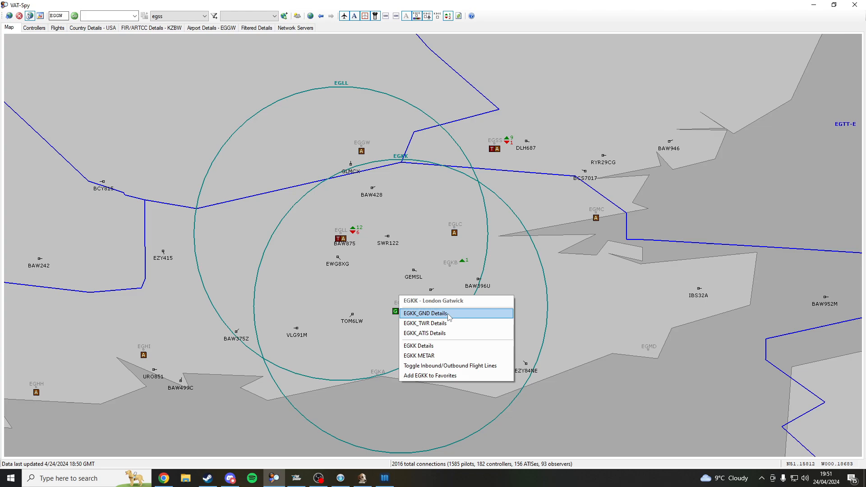
click(424, 313)
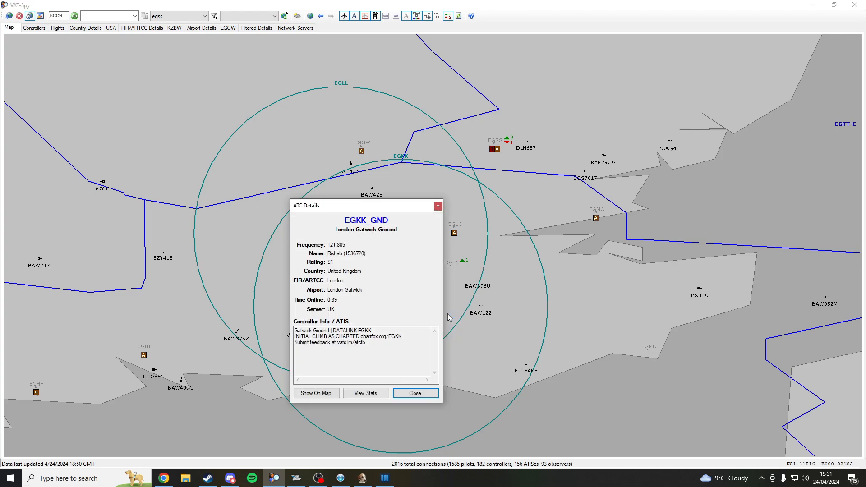
mouse_move(390, 322)
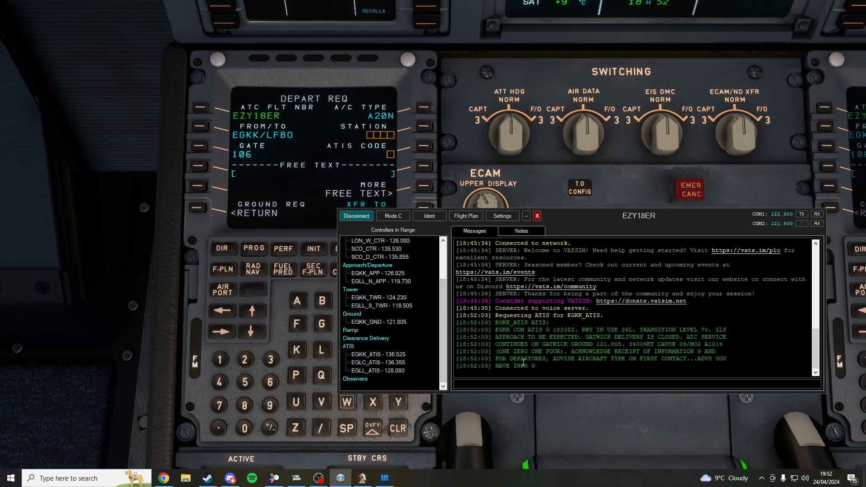
mouse_move(642, 436)
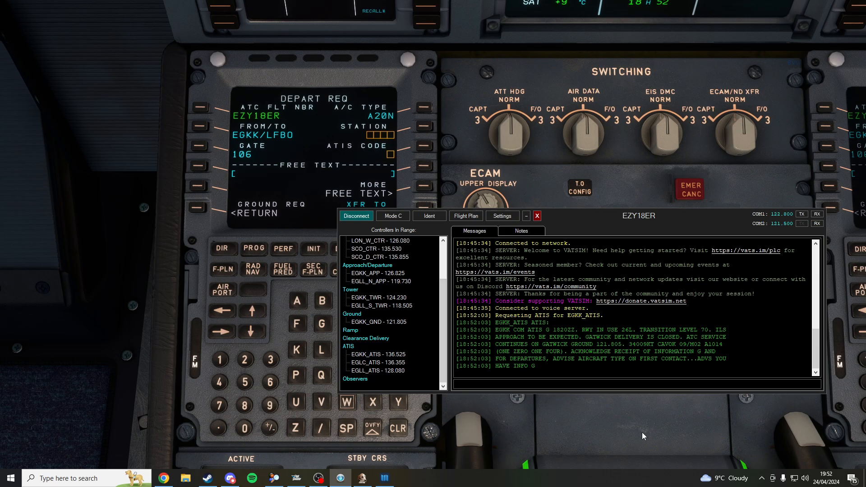
Enter ATIS G on the departure request, page the DCDU, and send it.
click(537, 215)
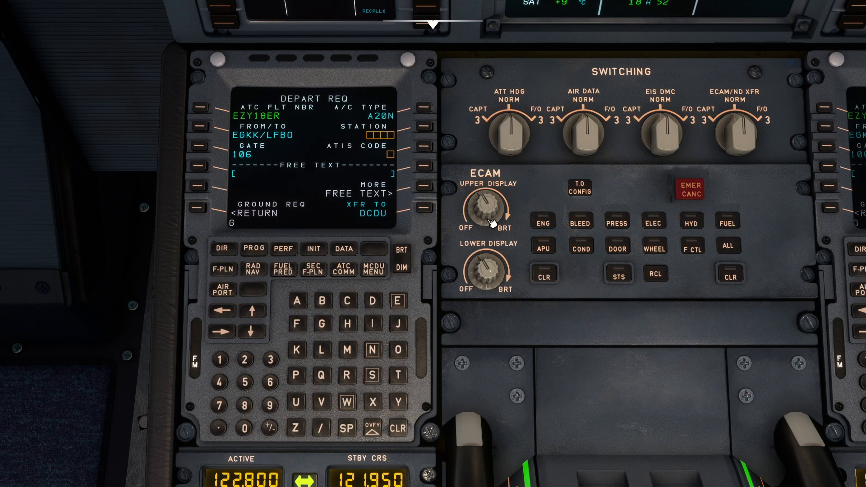
click(423, 135)
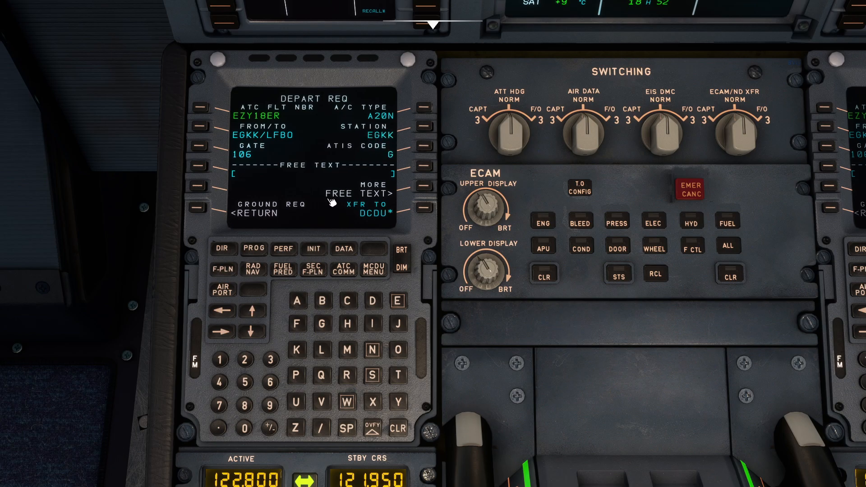
mouse_move(395, 213)
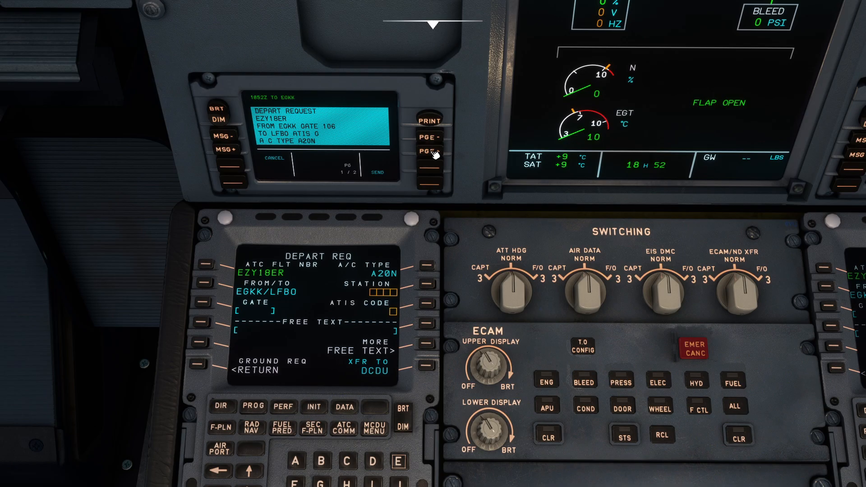
click(430, 152)
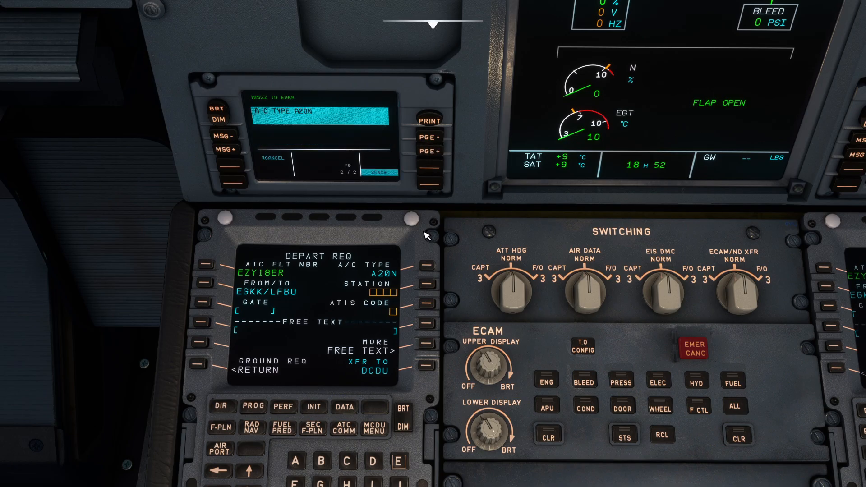
click(379, 173)
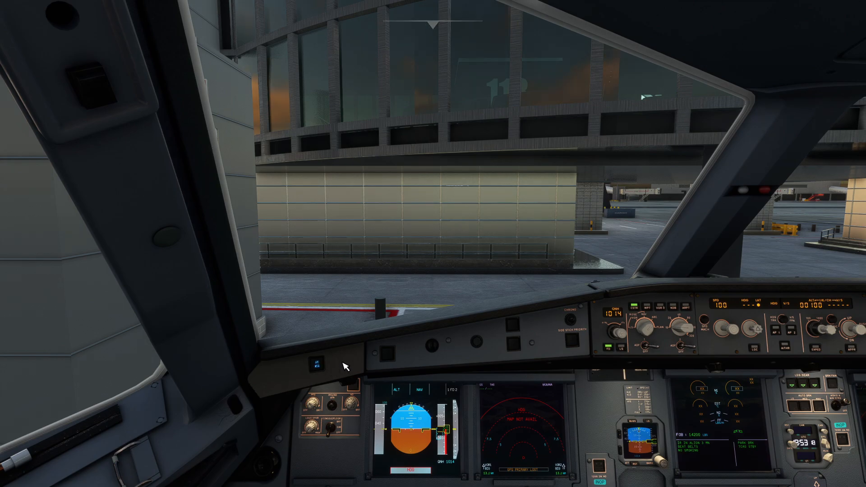
Zoom to the glareshield and press the flashing ATC MSG pushbutton.
click(316, 365)
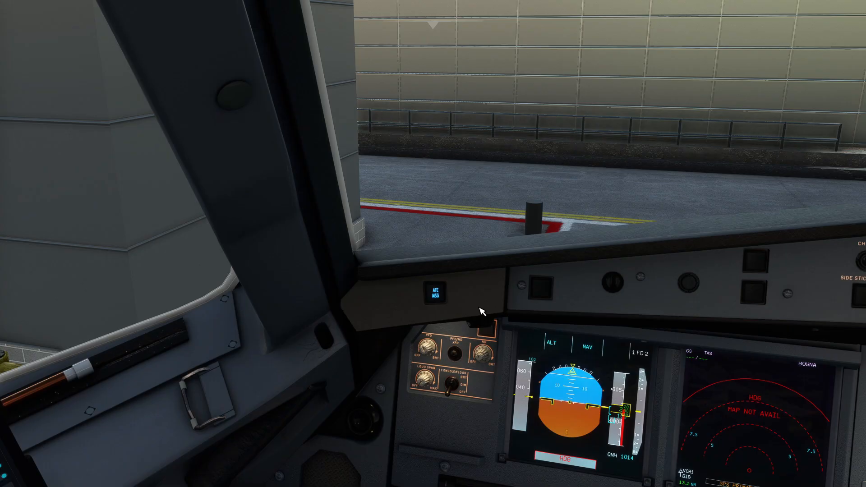
mouse_move(466, 301)
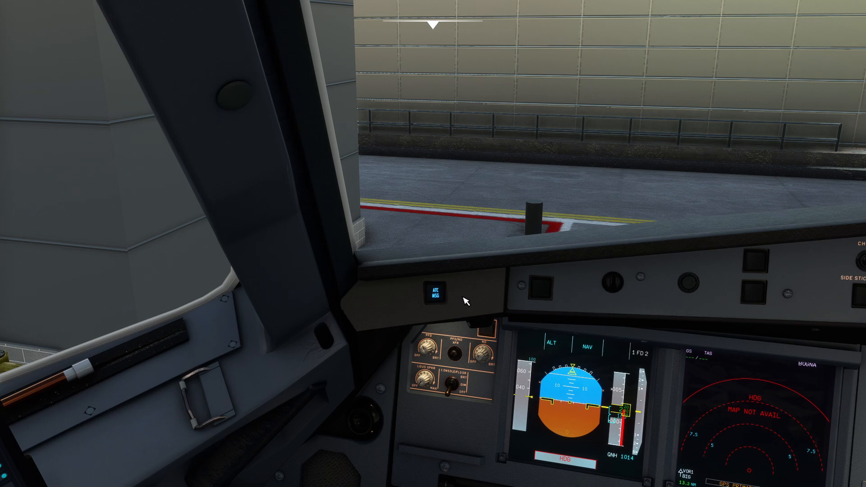
click(436, 294)
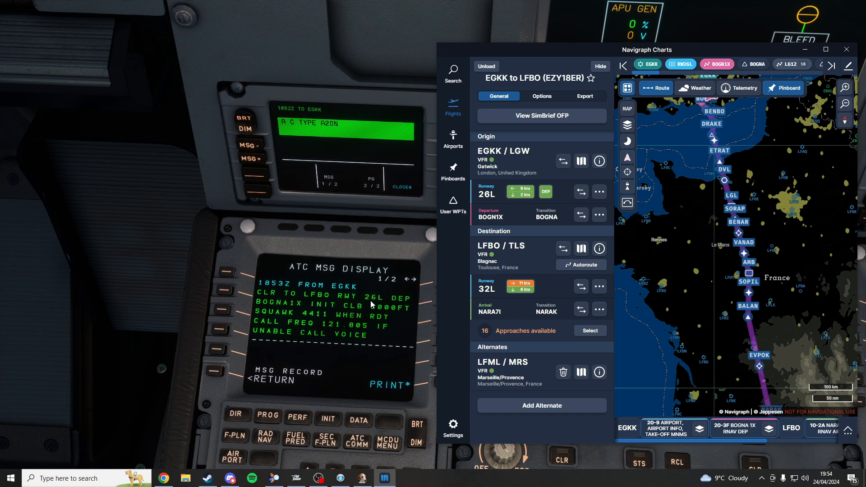
mouse_move(288, 314)
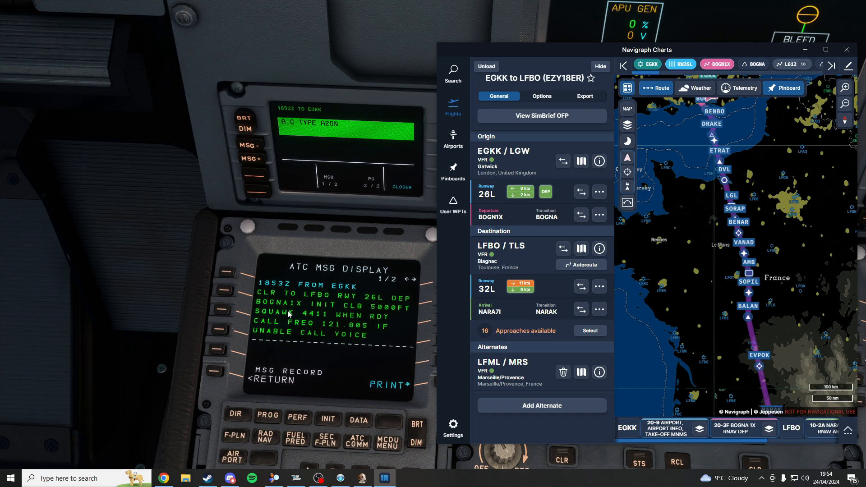
mouse_move(337, 314)
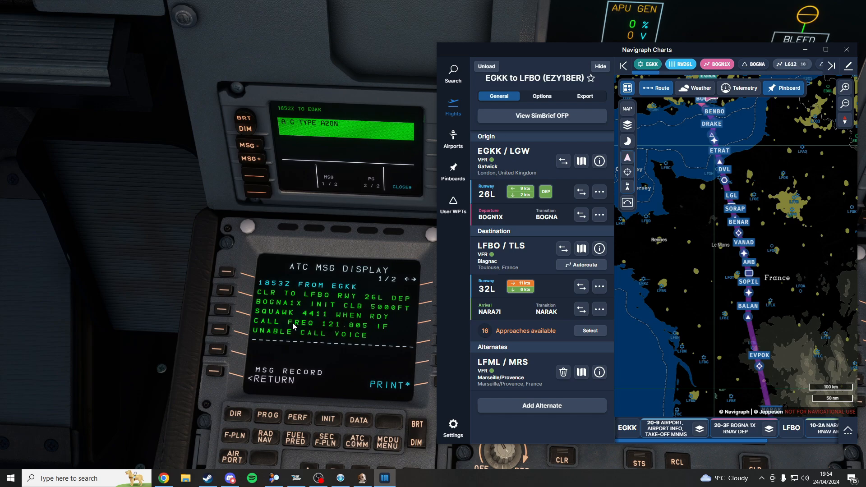
mouse_move(682, 57)
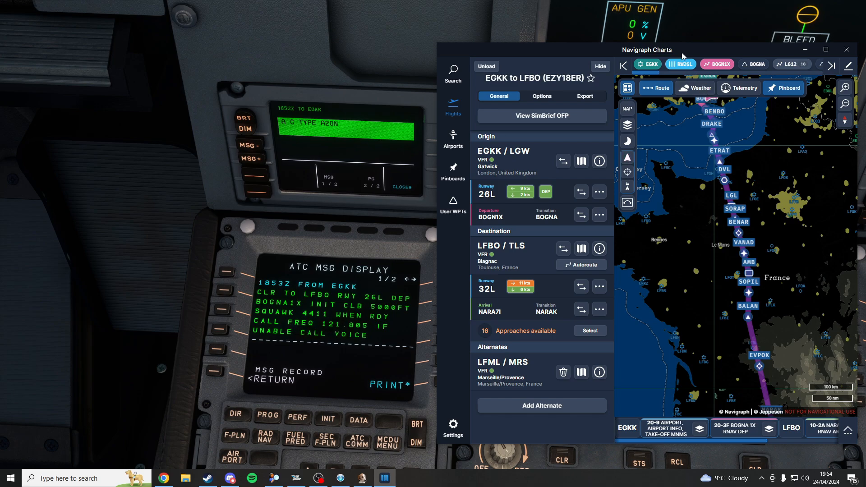
mouse_move(534, 182)
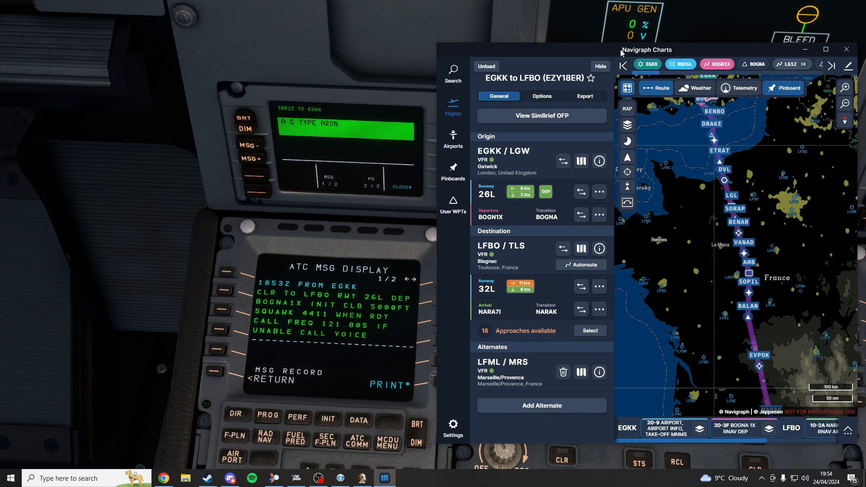
Hide Navigraph Charts after confirming runway 26L and BOGN1X match the clearance.
click(846, 49)
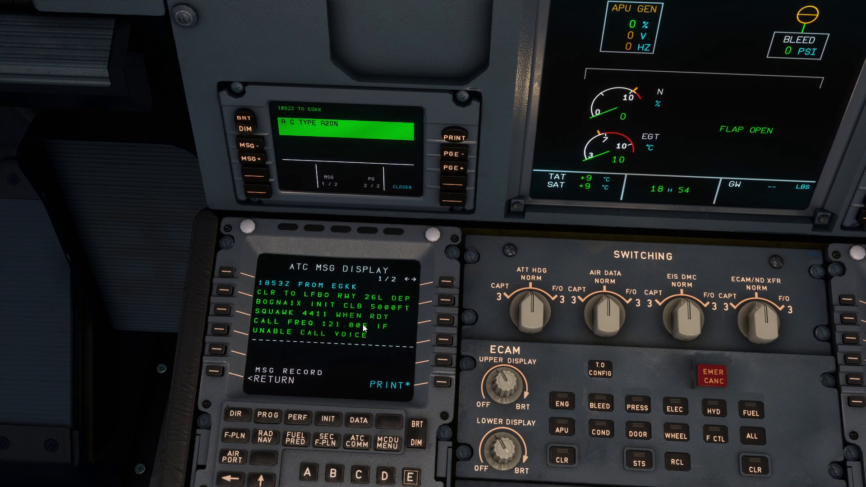
mouse_move(380, 317)
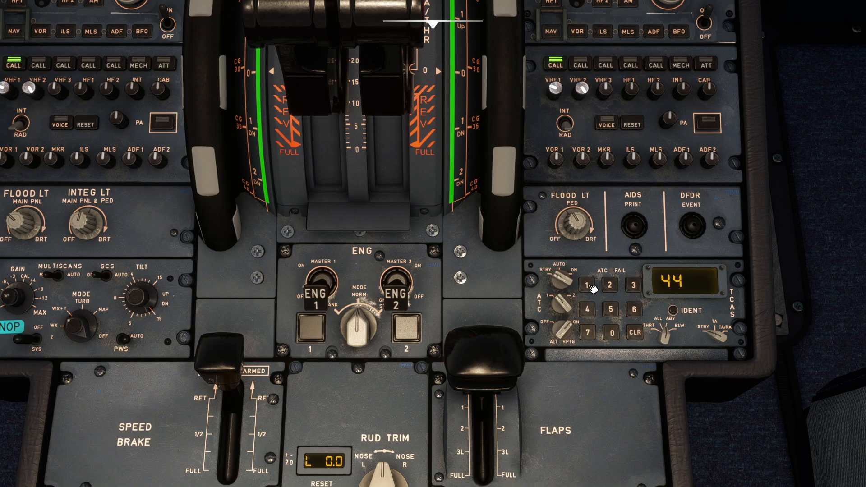
Key squawk 4411 on the pedestal transponder keypad.
click(590, 284)
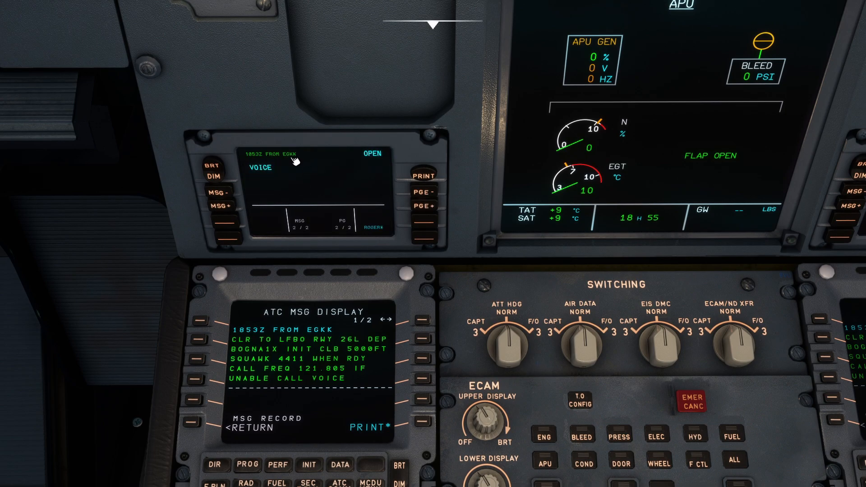
mouse_move(412, 239)
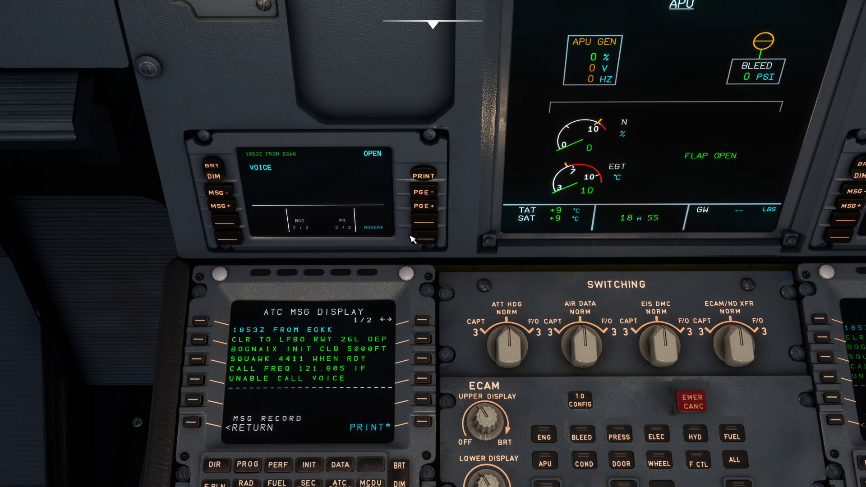
Select ROGER as the DCDU reply to the departure clearance.
click(411, 226)
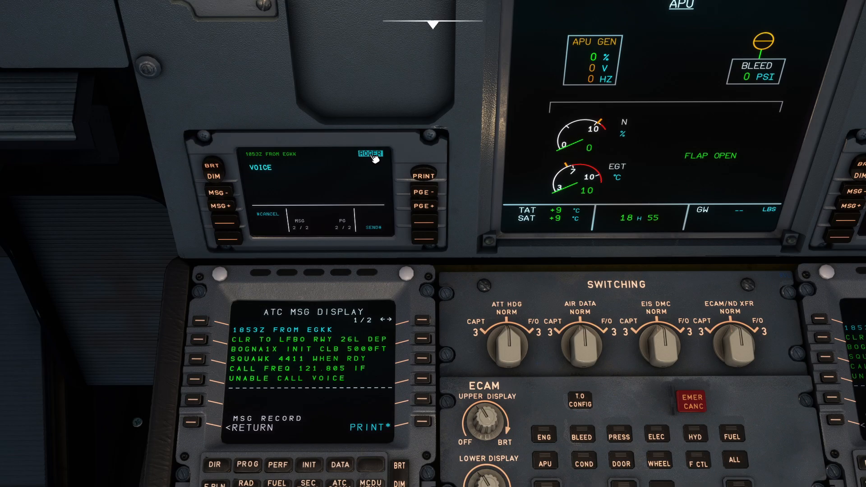
mouse_move(472, 270)
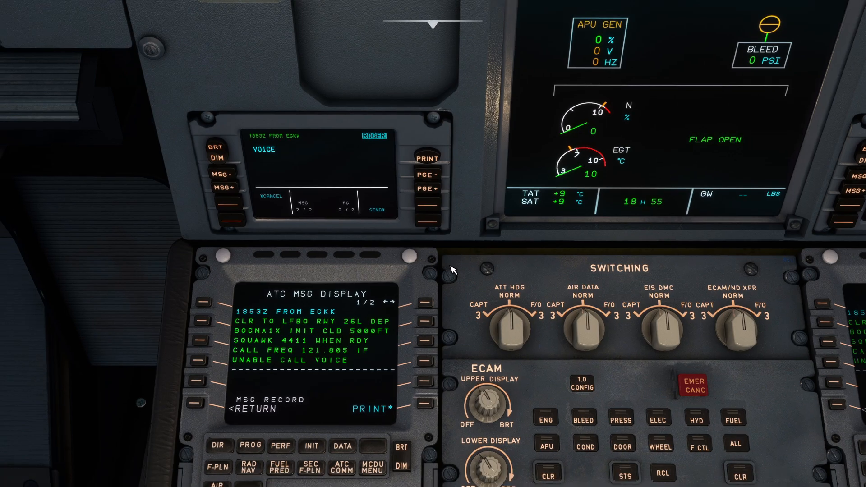
mouse_move(496, 278)
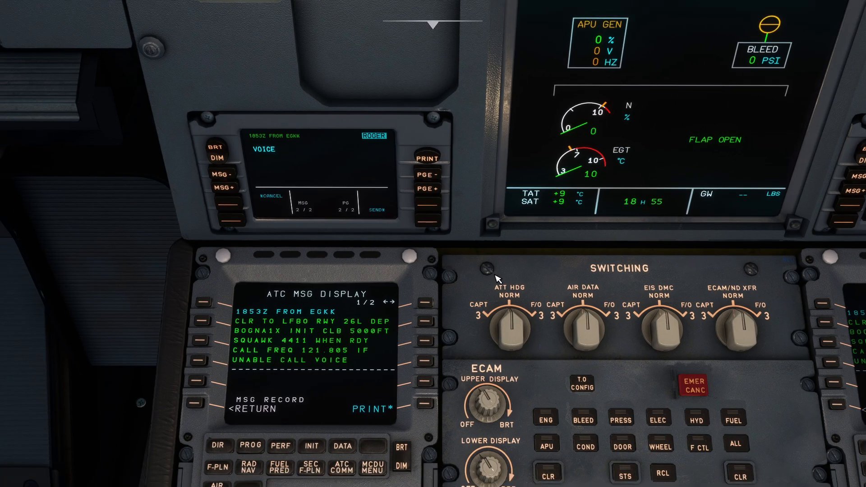
mouse_move(497, 272)
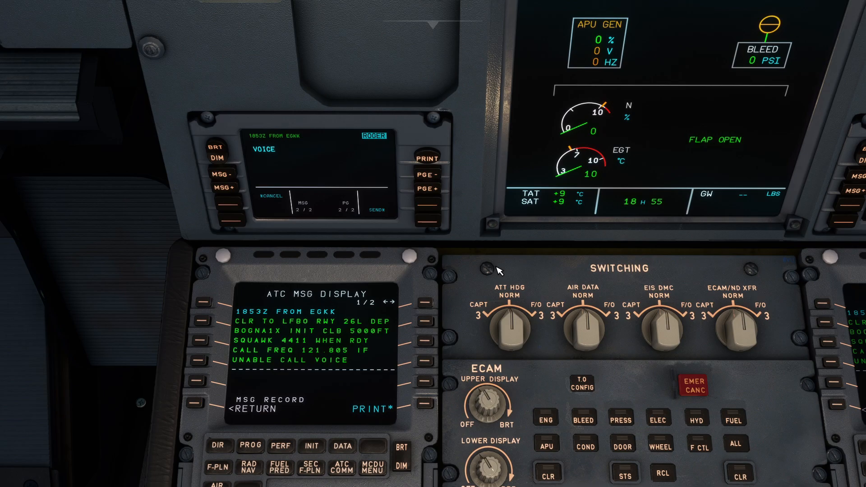